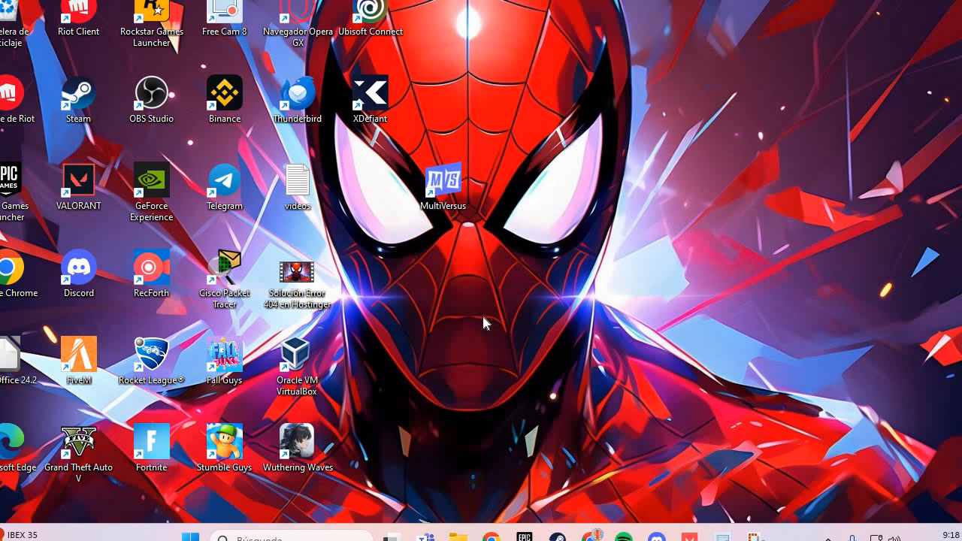
{"action": "mouse_move", "coordinate": [474, 334]}
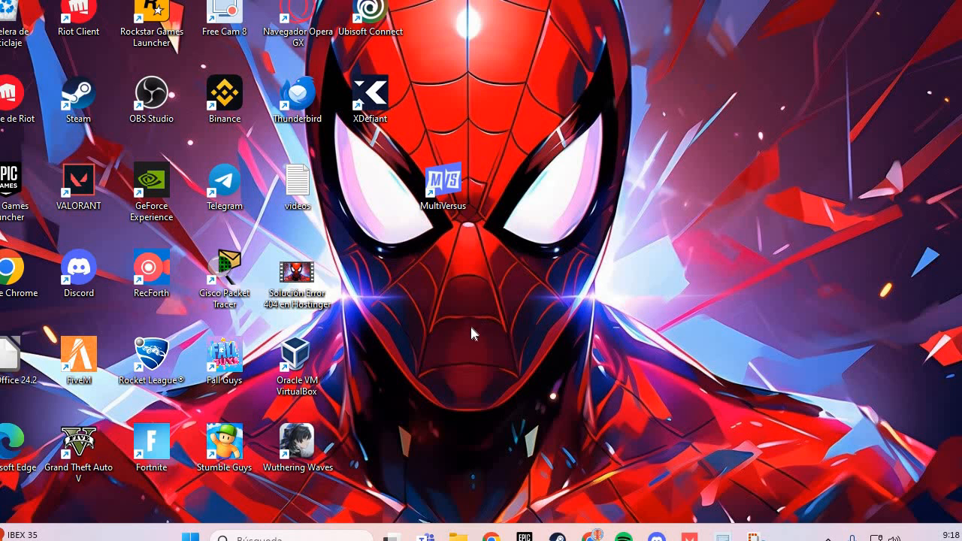
{"action": "mouse_move", "coordinate": [467, 365]}
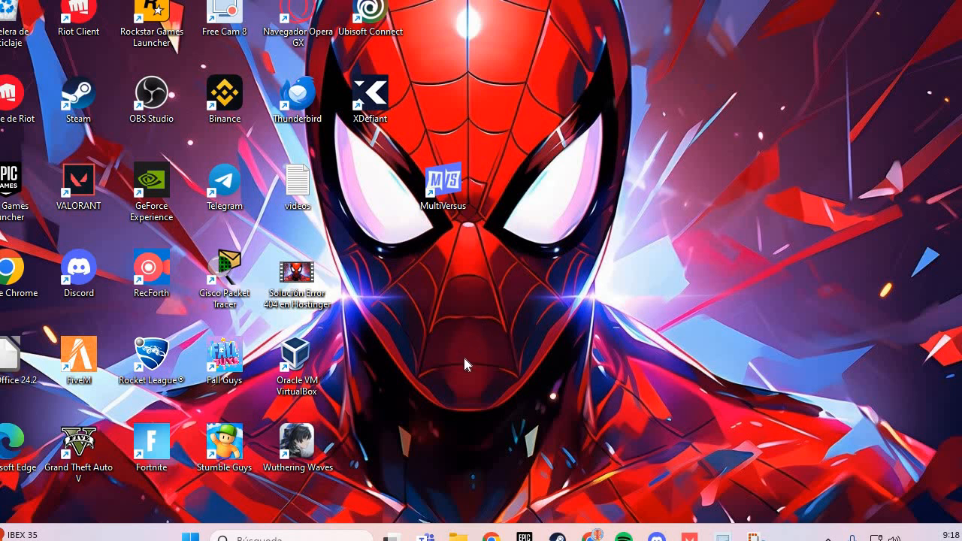
{"action": "mouse_move", "coordinate": [480, 390]}
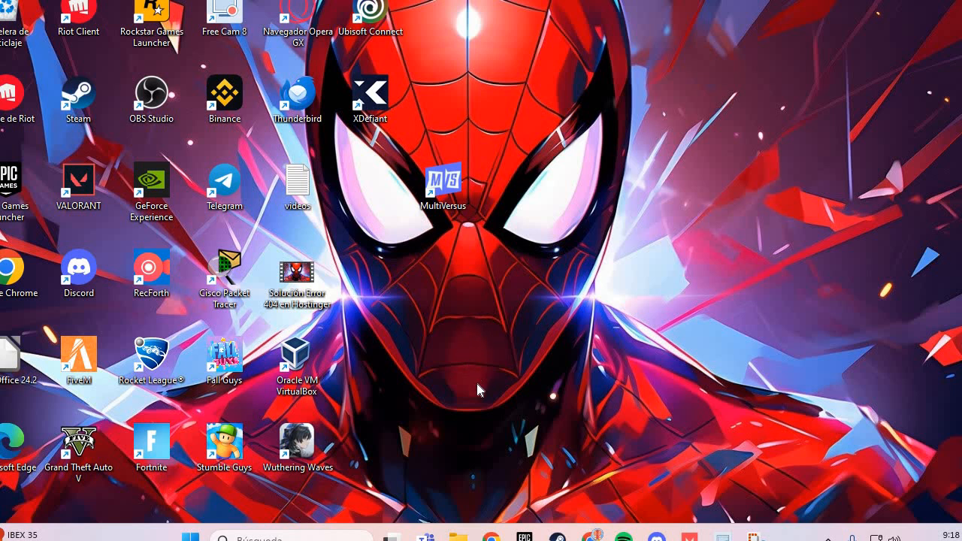
{"action": "mouse_move", "coordinate": [477, 394]}
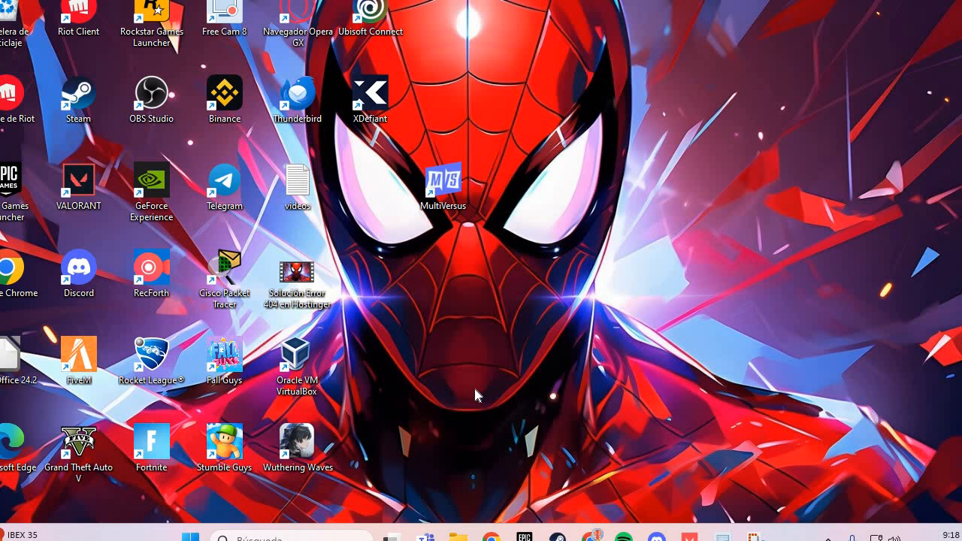
{"action": "mouse_move", "coordinate": [631, 319]}
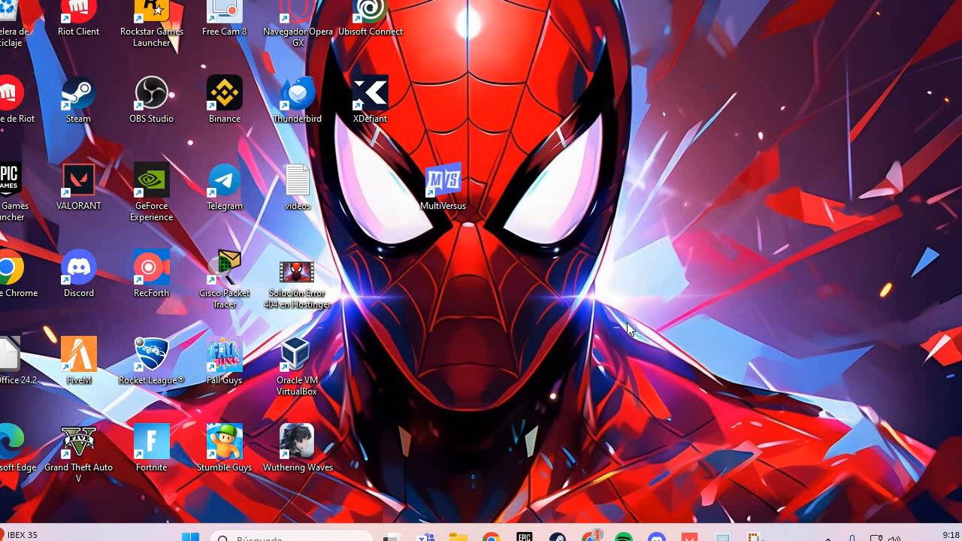
{"action": "mouse_move", "coordinate": [474, 355]}
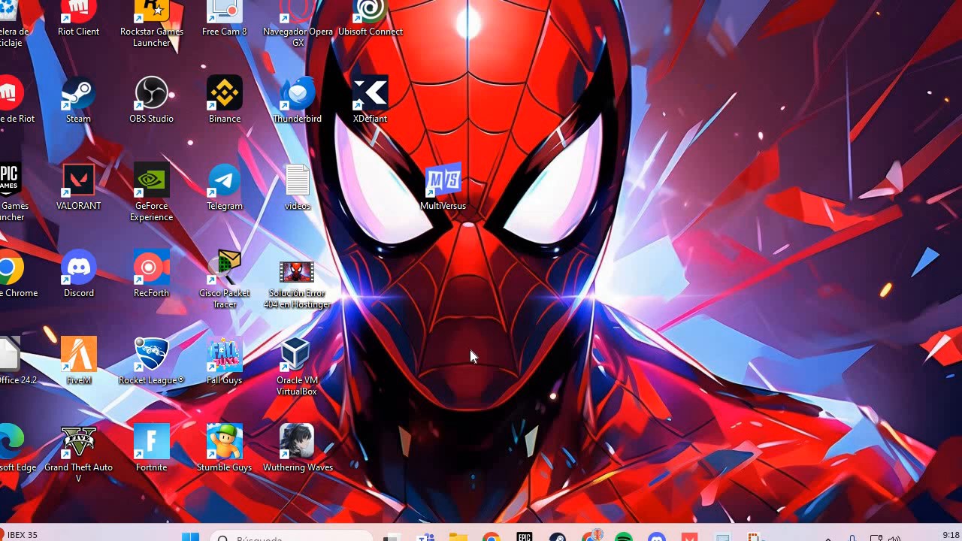
{"action": "mouse_move", "coordinate": [482, 447]}
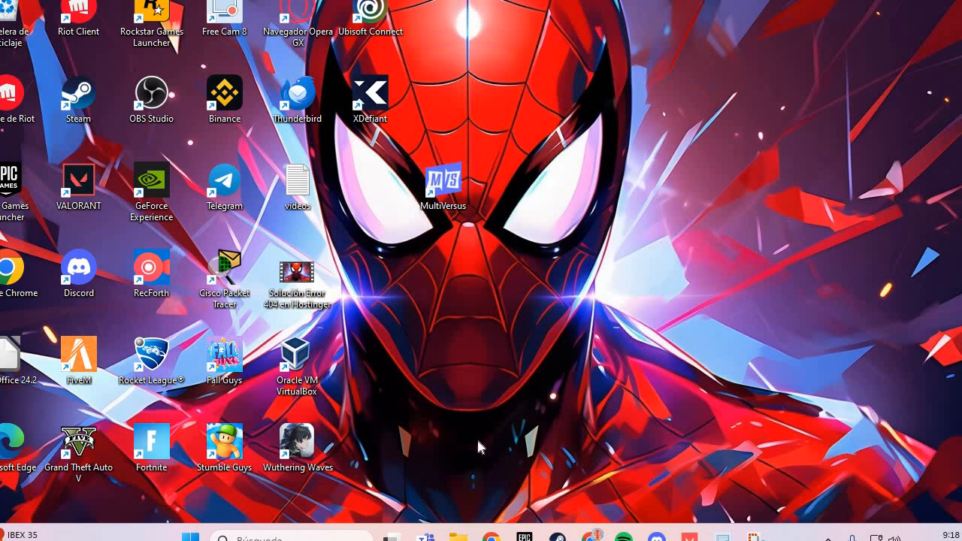
{"action": "mouse_move", "coordinate": [434, 306]}
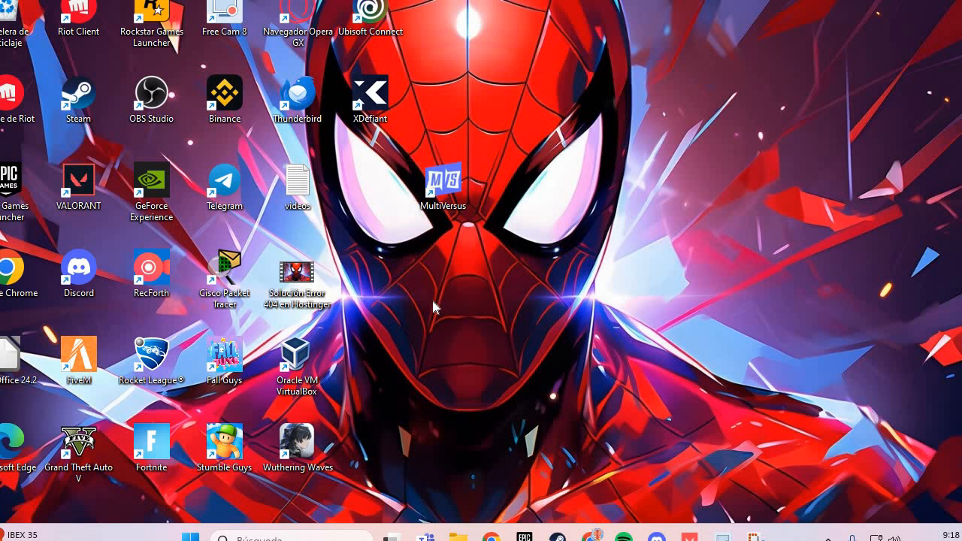
{"action": "mouse_move", "coordinate": [270, 483]}
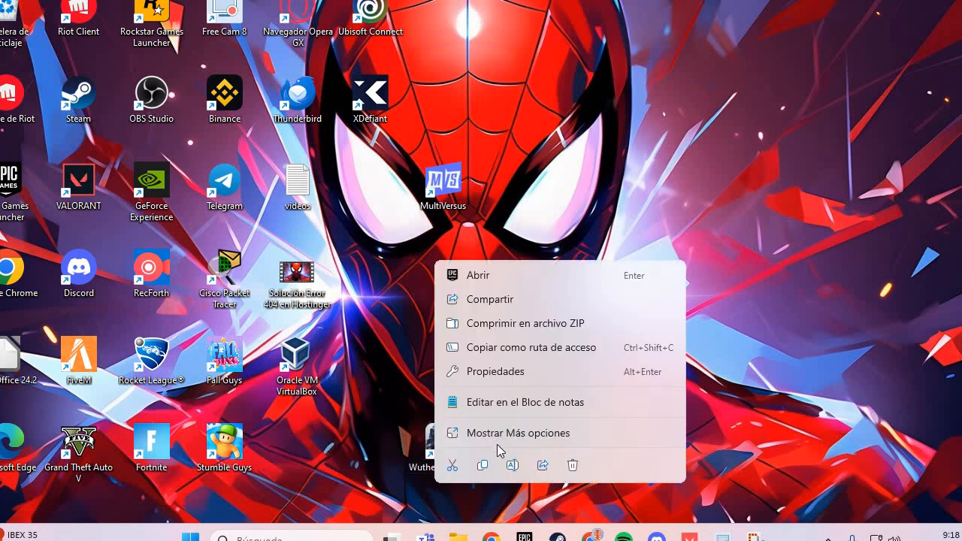
{"action": "mouse_move", "coordinate": [611, 282]}
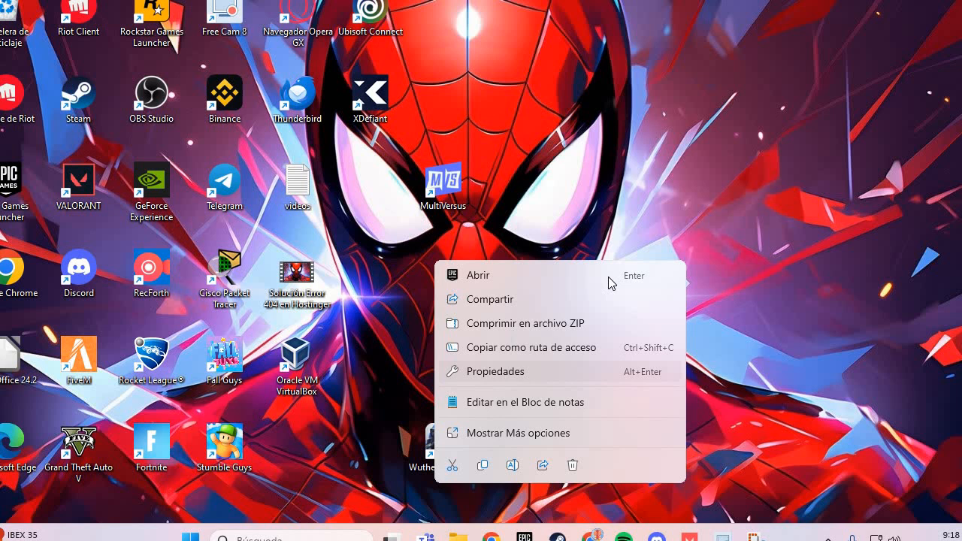
{"action": "mouse_move", "coordinate": [594, 253]}
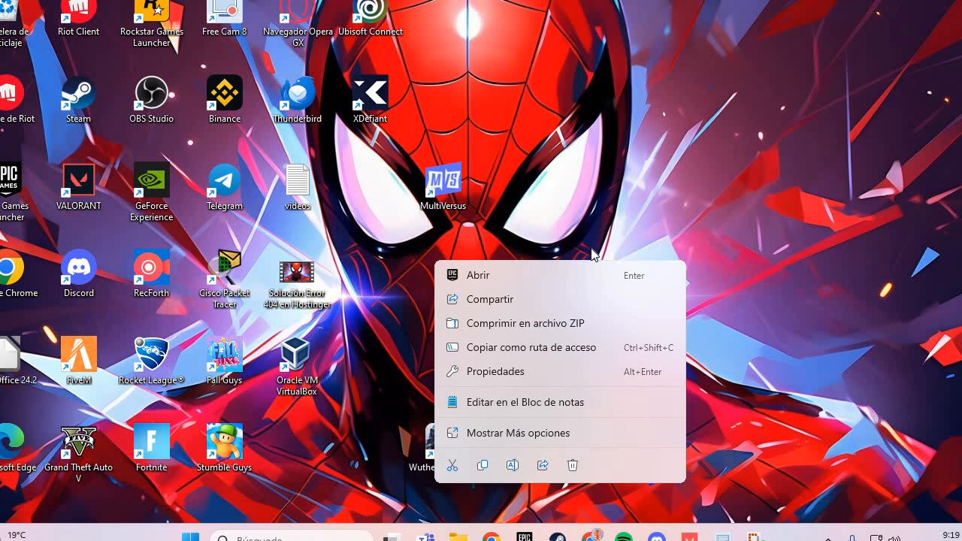
Step: Dismiss the shortcut menu and launch File Explorer from the Start menu
{"action": "left_click", "coordinate": [547, 376]}
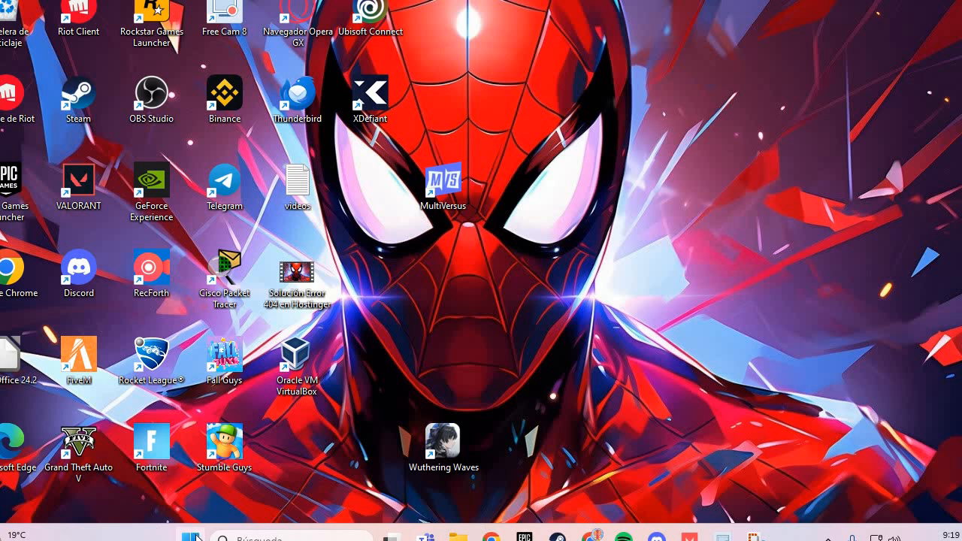
{"action": "left_click", "coordinate": [193, 538]}
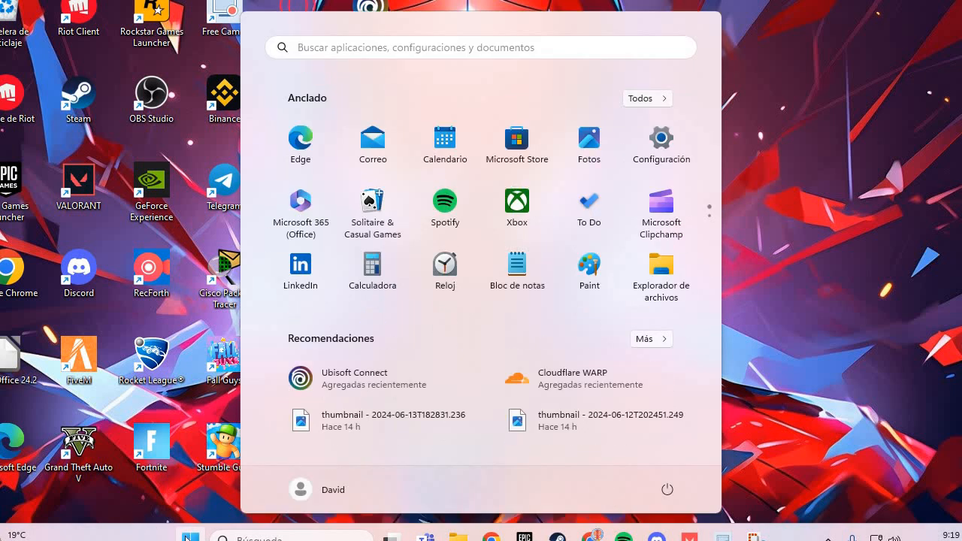
{"action": "key", "text": "Escape"}
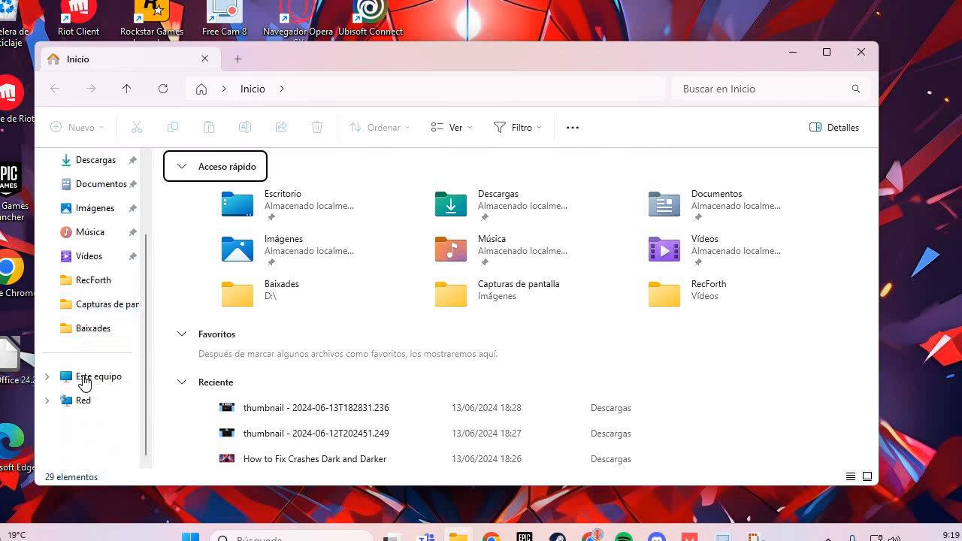
Step: Navigate via Este equipo and Disco local (C:) into Archivos de programa (x86) > Steam
{"action": "left_click", "coordinate": [98, 377]}
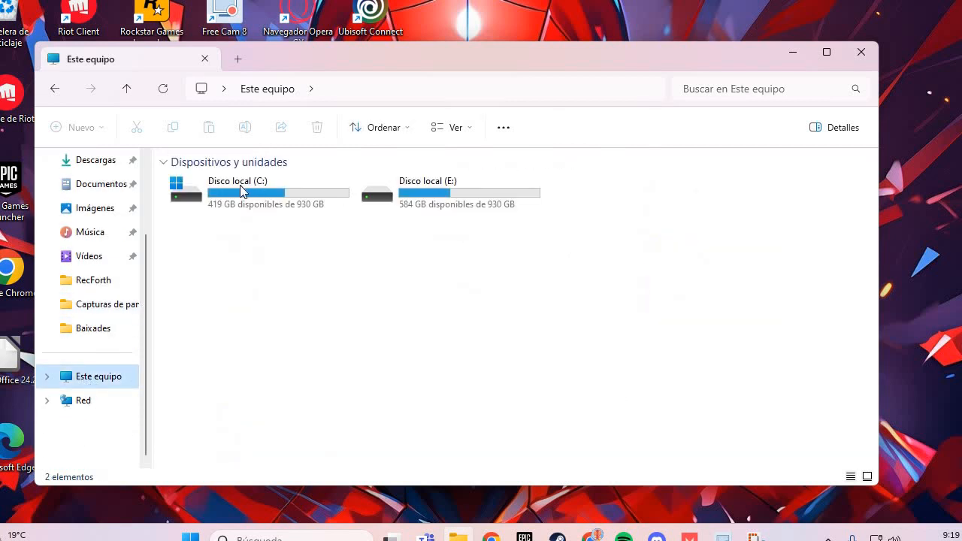
{"action": "double_click", "coordinate": [238, 188]}
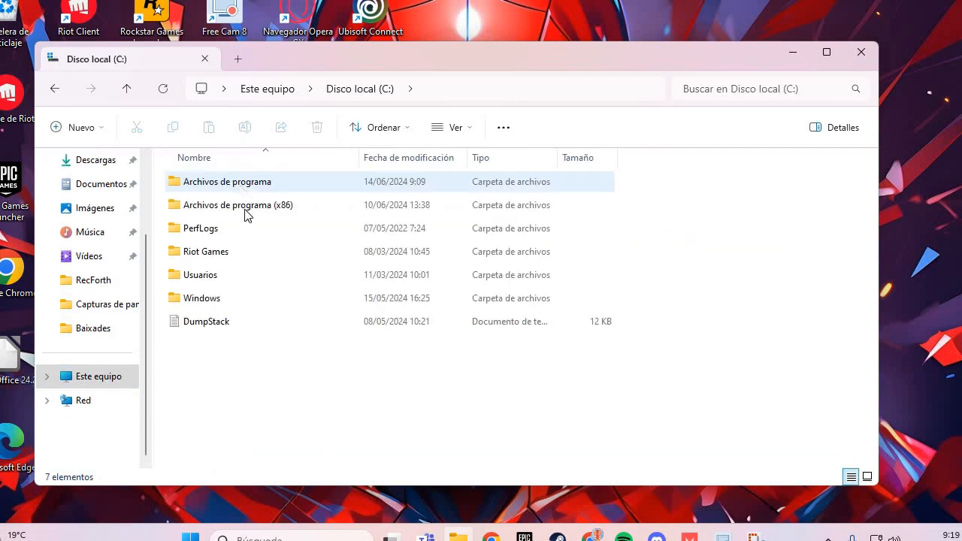
{"action": "left_click", "coordinate": [237, 205]}
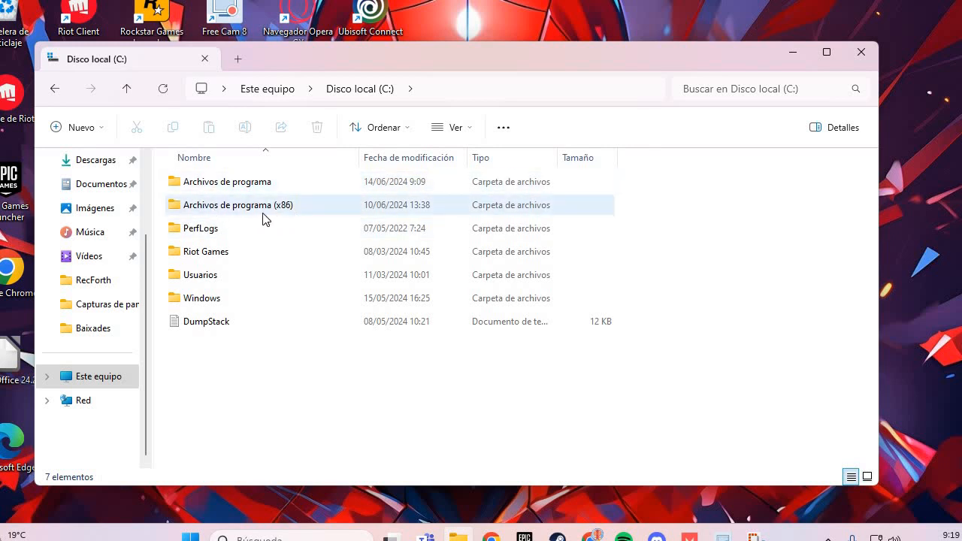
{"action": "double_click", "coordinate": [237, 205]}
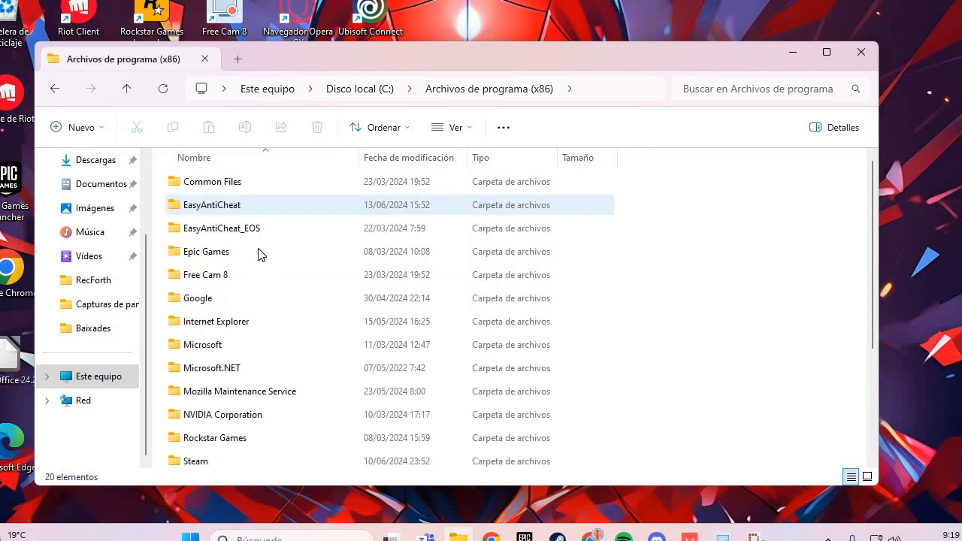
{"action": "left_click", "coordinate": [221, 228]}
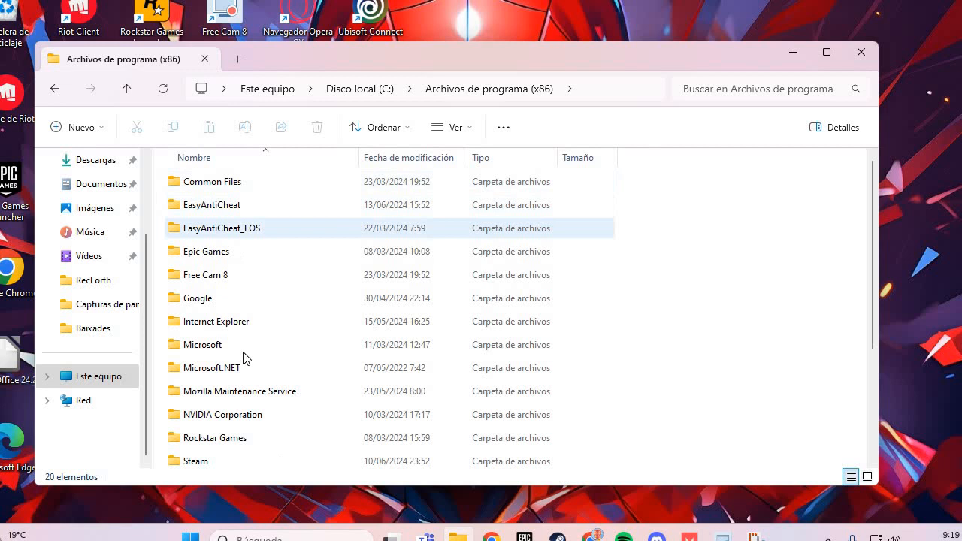
{"action": "left_click", "coordinate": [206, 251]}
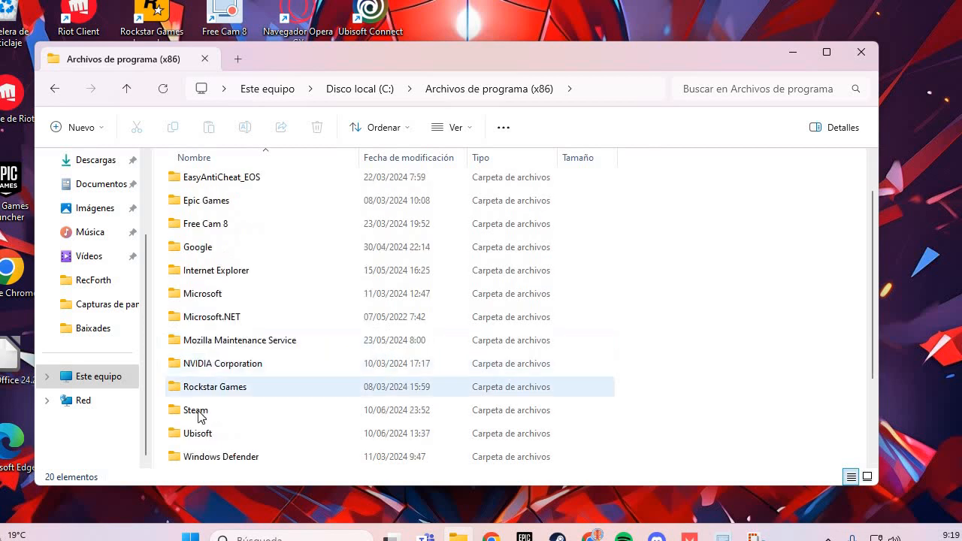
{"action": "double_click", "coordinate": [197, 410]}
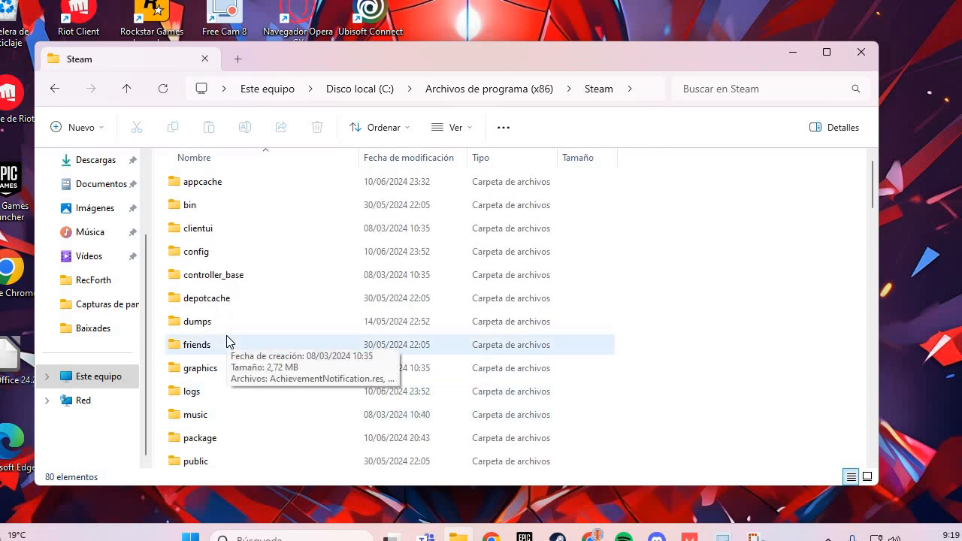
Step: Open the Propiedades window for steam.exe
{"action": "scroll", "scroll_direction": "down", "scroll_amount": 3}
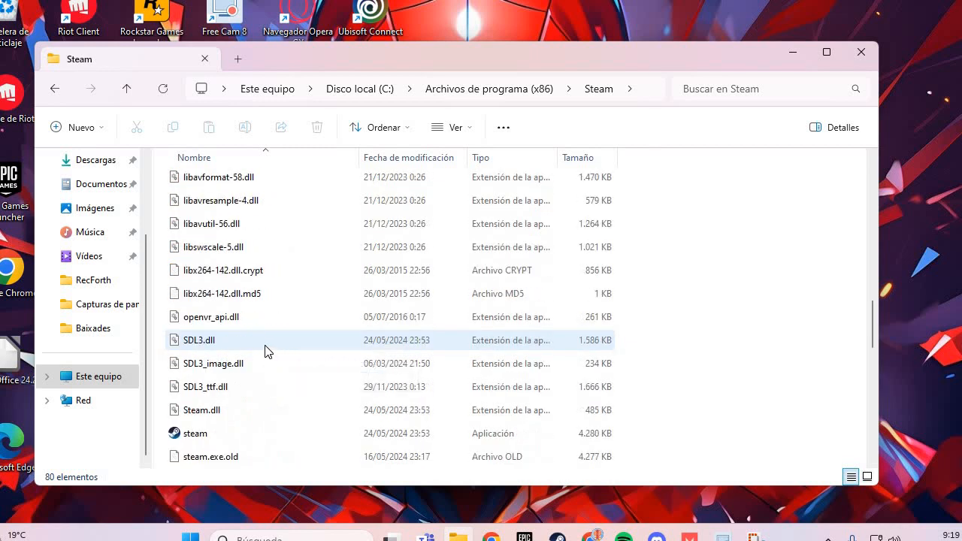
{"action": "scroll", "scroll_direction": "down", "scroll_amount": 3}
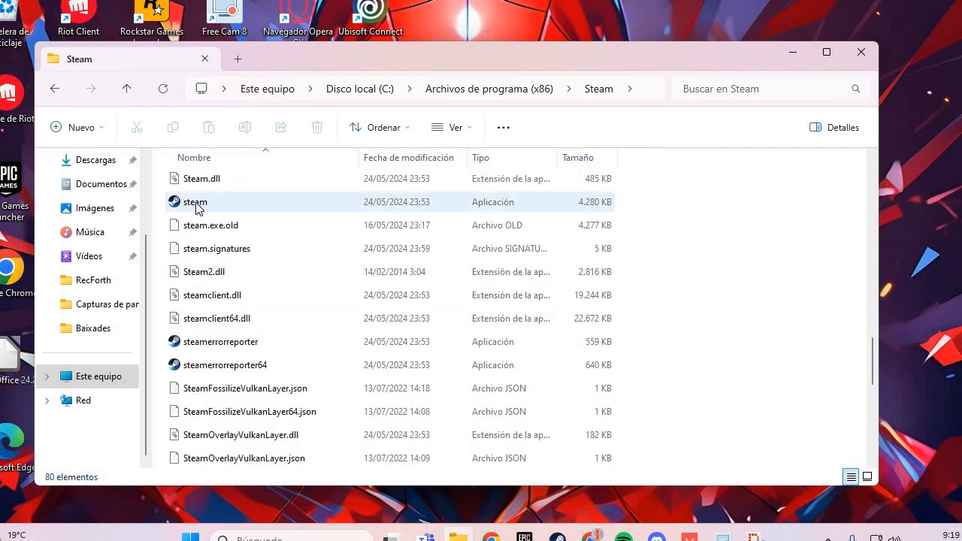
{"action": "left_click", "coordinate": [196, 202]}
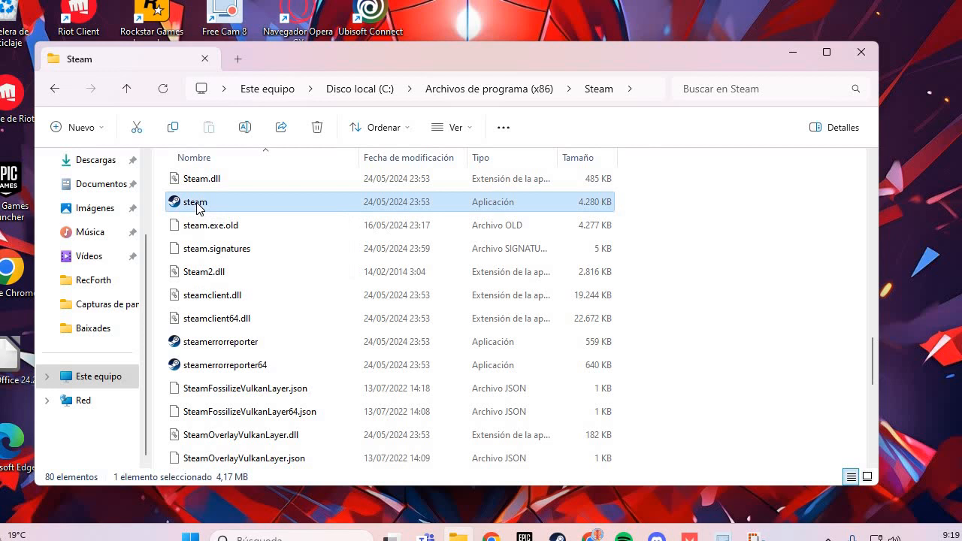
{"action": "right_click", "coordinate": [197, 201]}
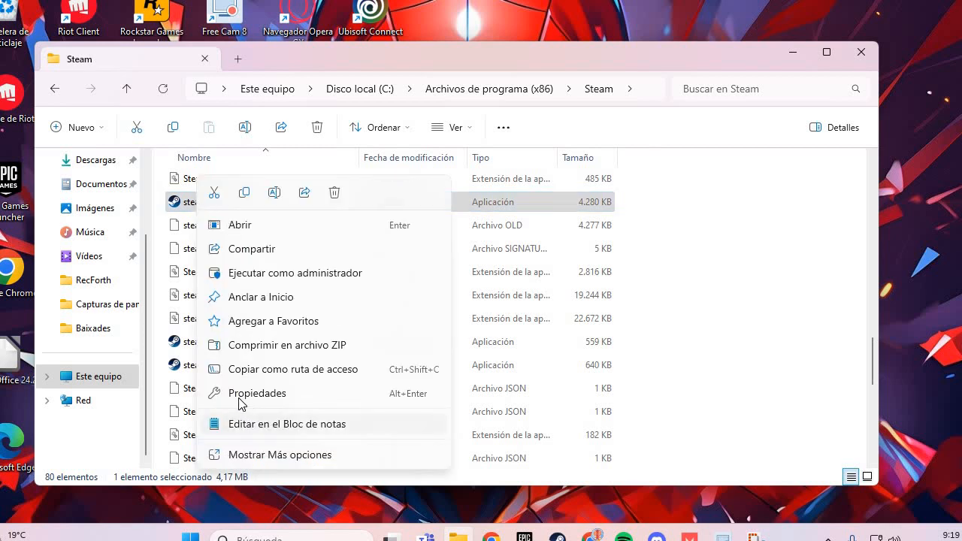
{"action": "left_click", "coordinate": [257, 393]}
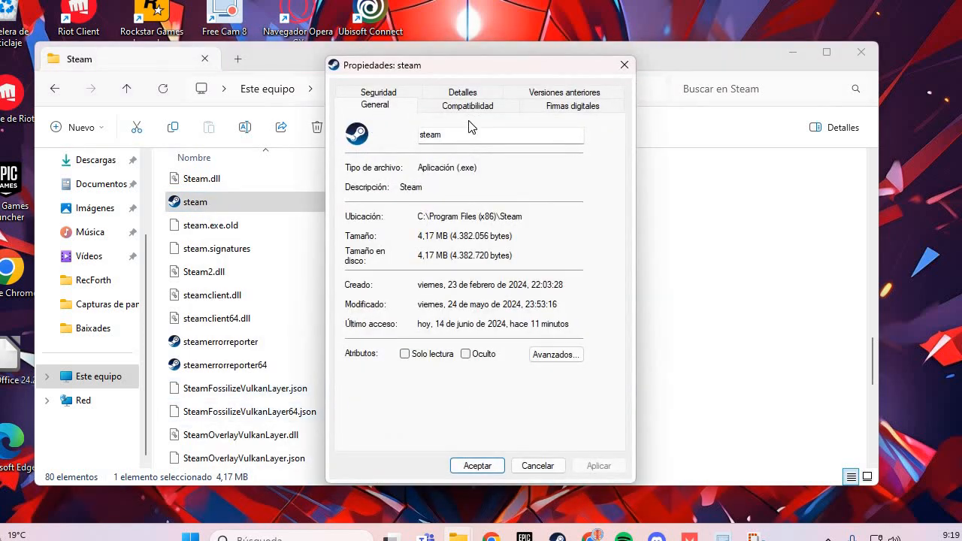
Step: Tick 'Ejecutar este programa como administrador' under Compatibilidad and confirm with Aceptar
{"action": "left_click", "coordinate": [468, 105]}
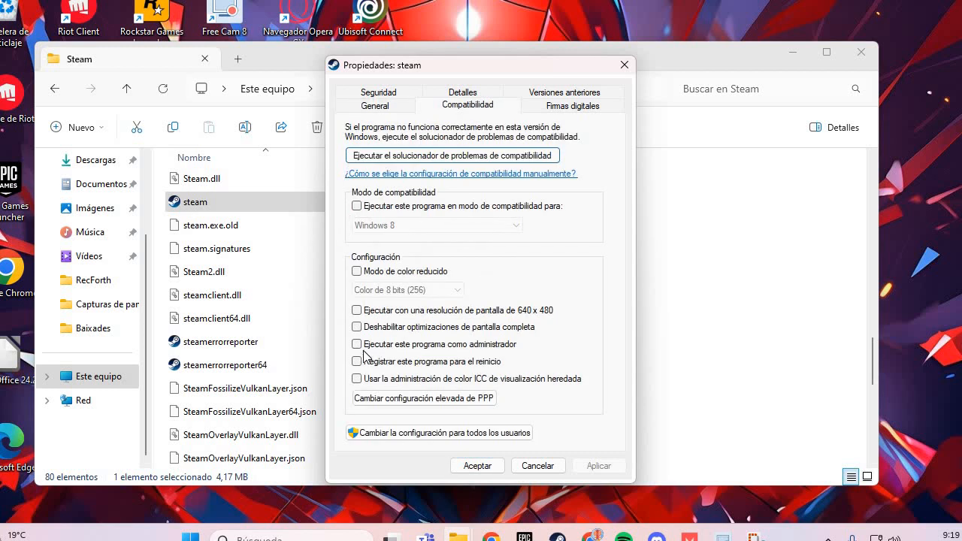
{"action": "left_click", "coordinate": [357, 344]}
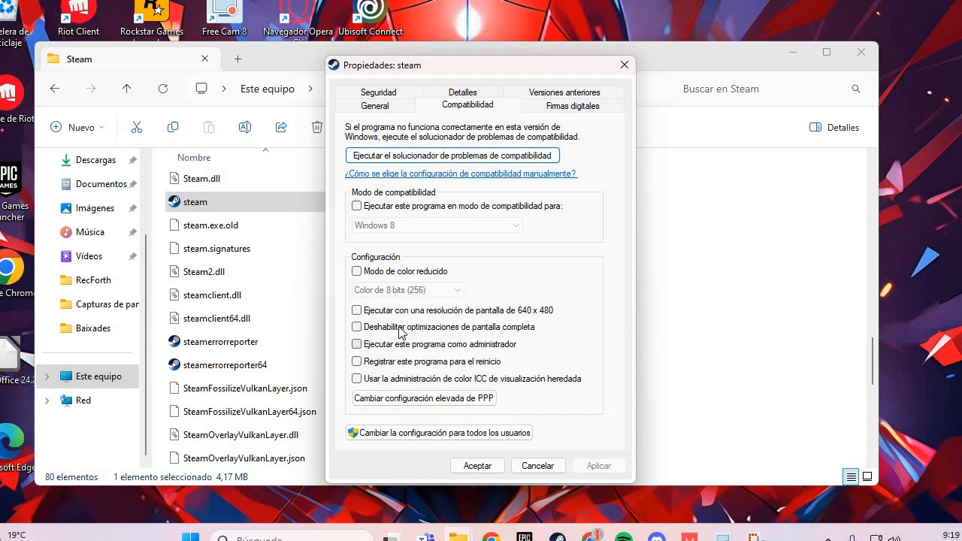
{"action": "left_click", "coordinate": [356, 344]}
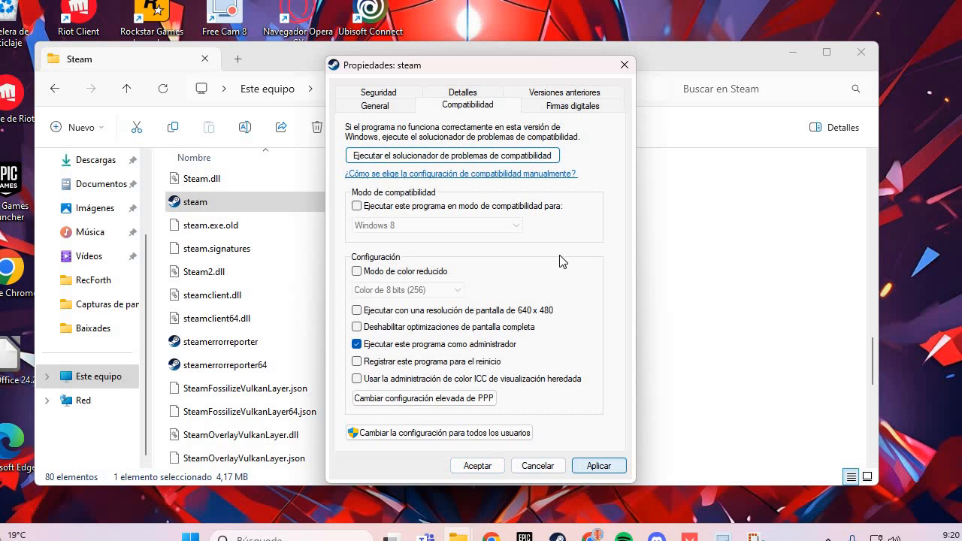
{"action": "left_click", "coordinate": [477, 466]}
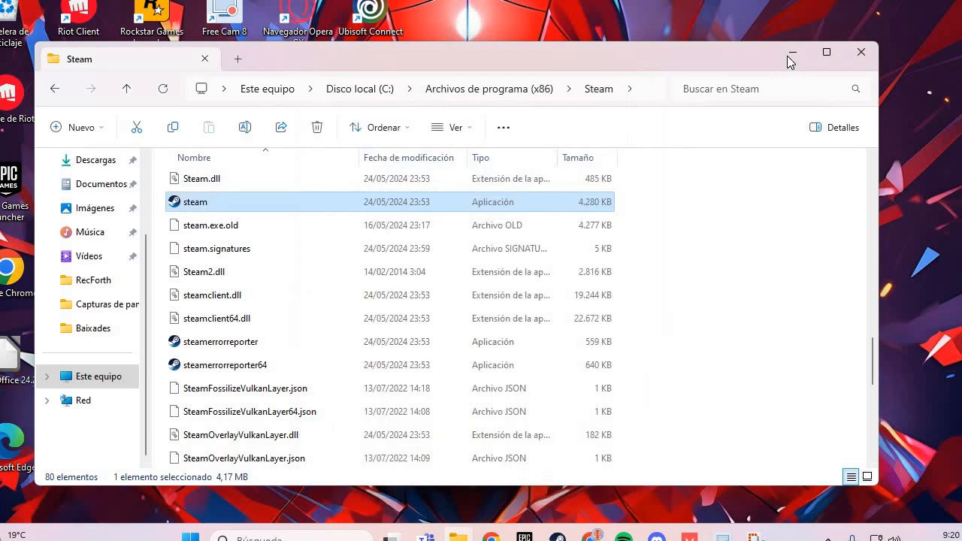